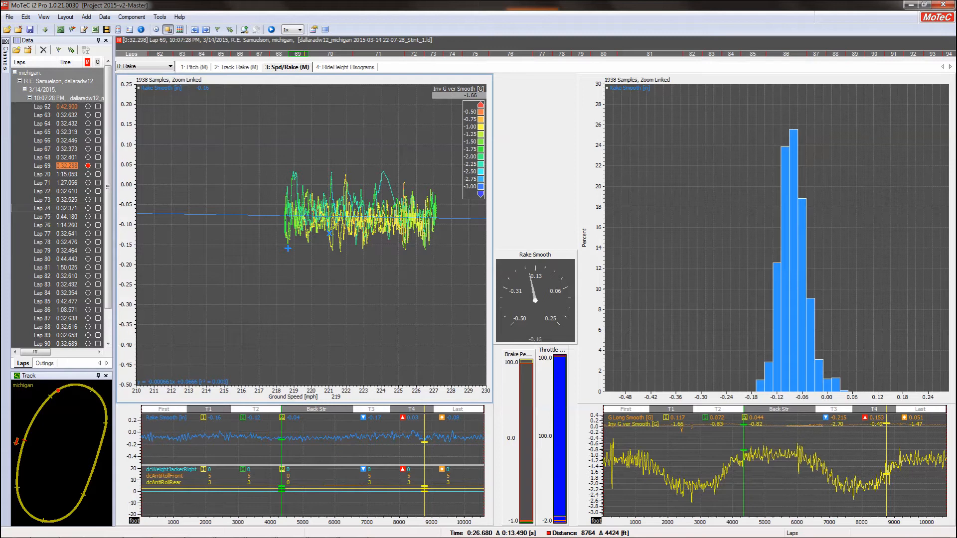
- Show the RideHeight Histograms worksheet, then the Tyre Heat bands (MDM) worksheet for lap 69
click(346, 67)
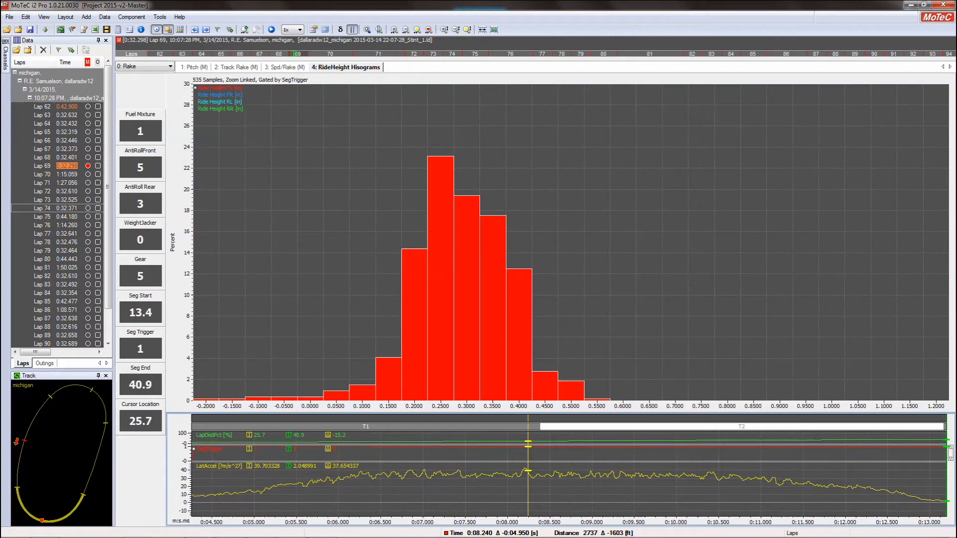
click(144, 66)
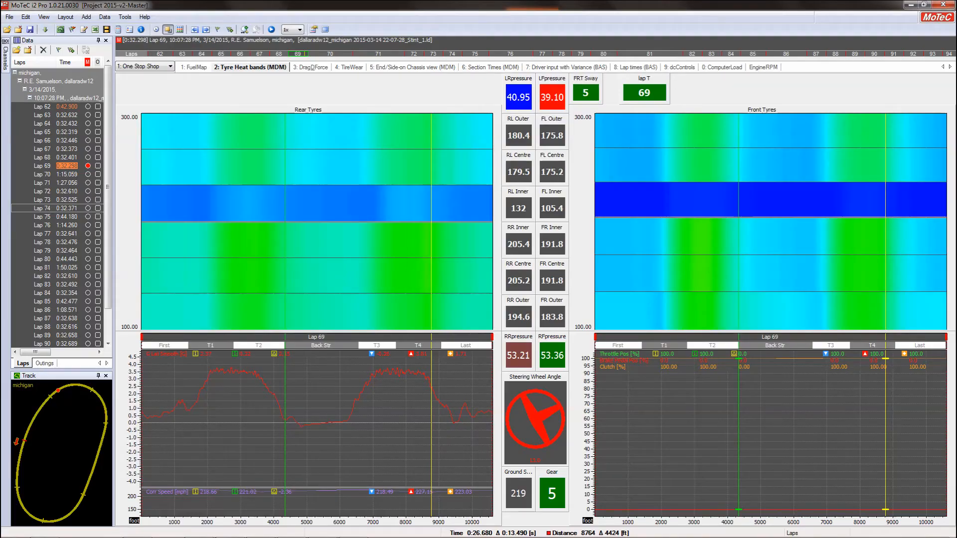